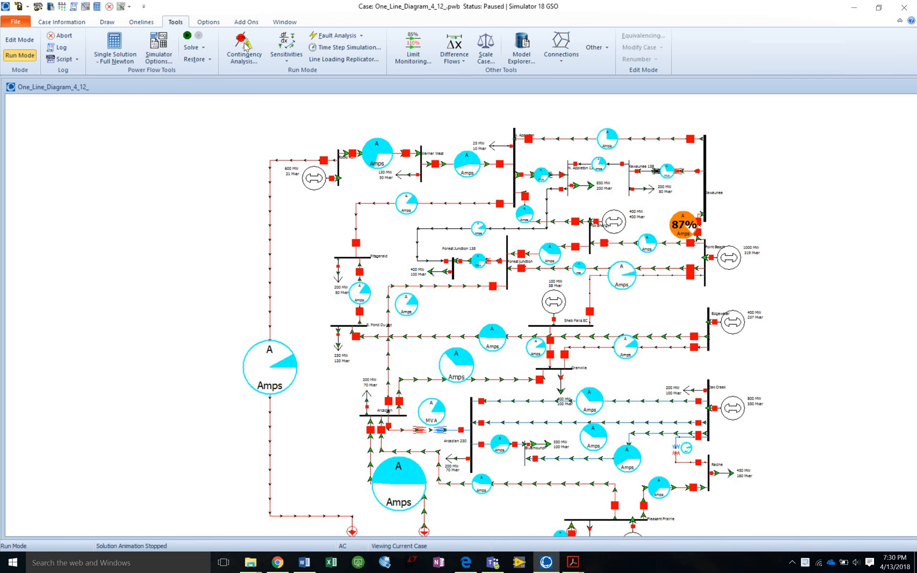
- Open the Contingency Analysis tool from the Tools ribbon
left_click(244, 46)
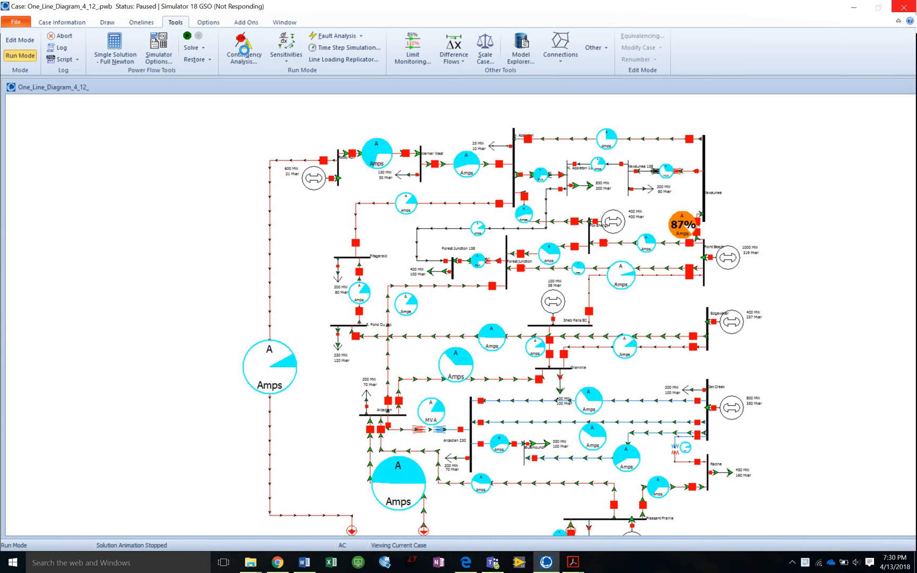
left_click(243, 47)
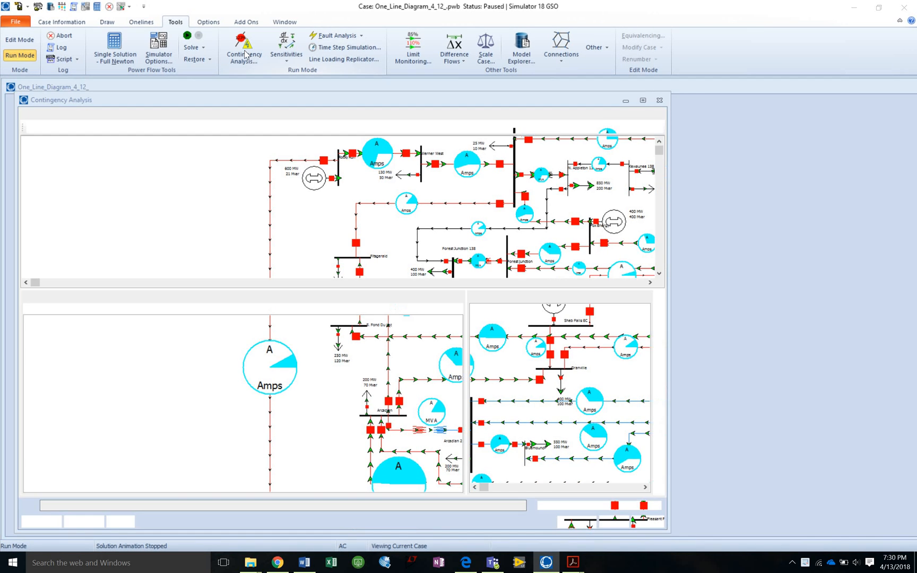
- Auto-insert single transmission line or transformer contingencies and confirm creating all 32
left_click(243, 48)
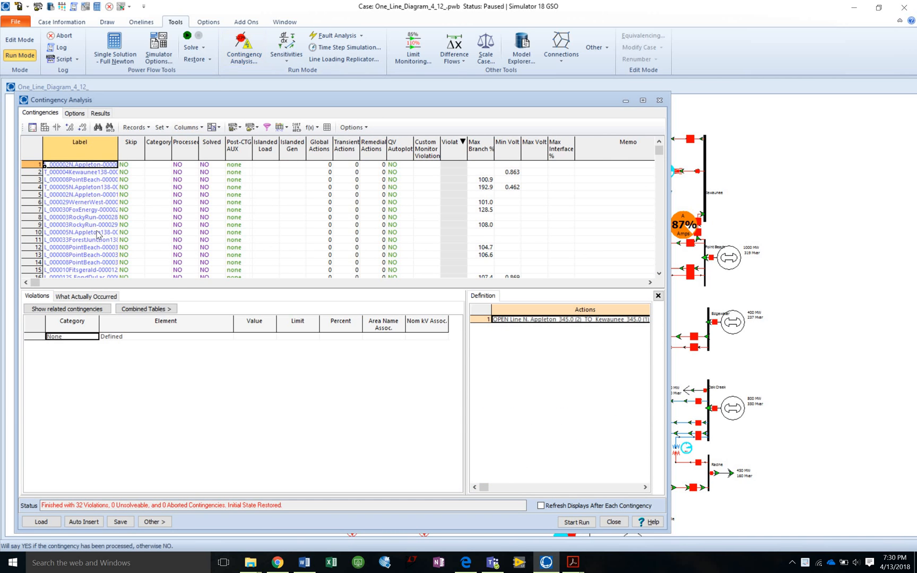
mouse_move(86, 480)
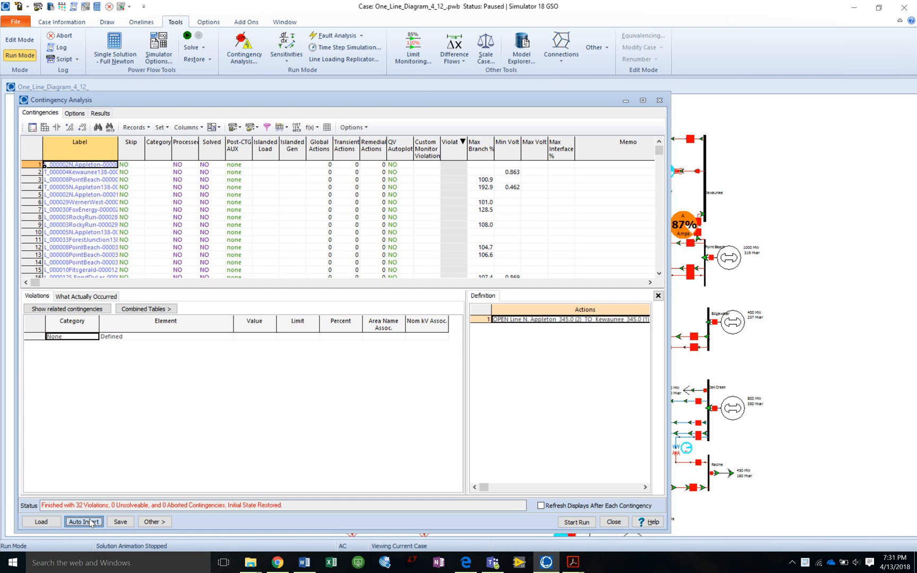
left_click(83, 521)
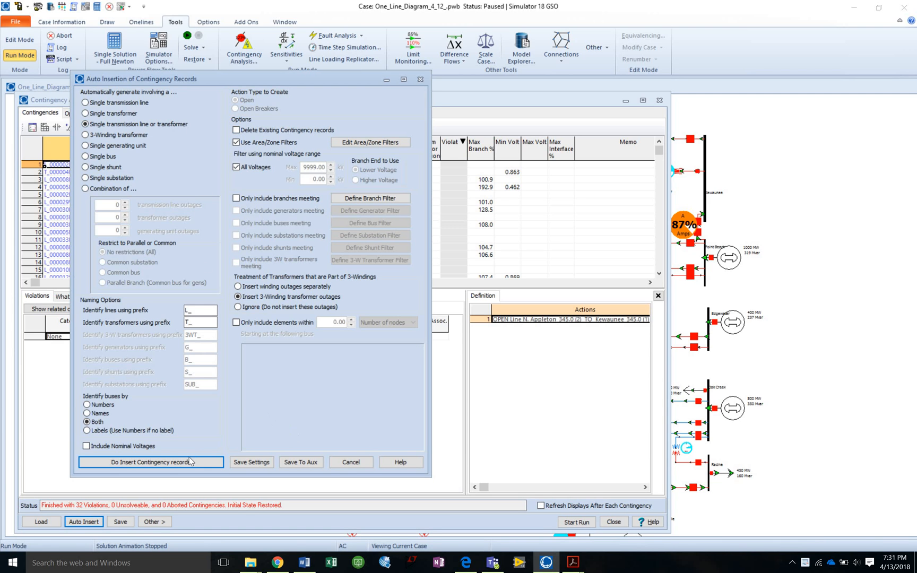
left_click(150, 462)
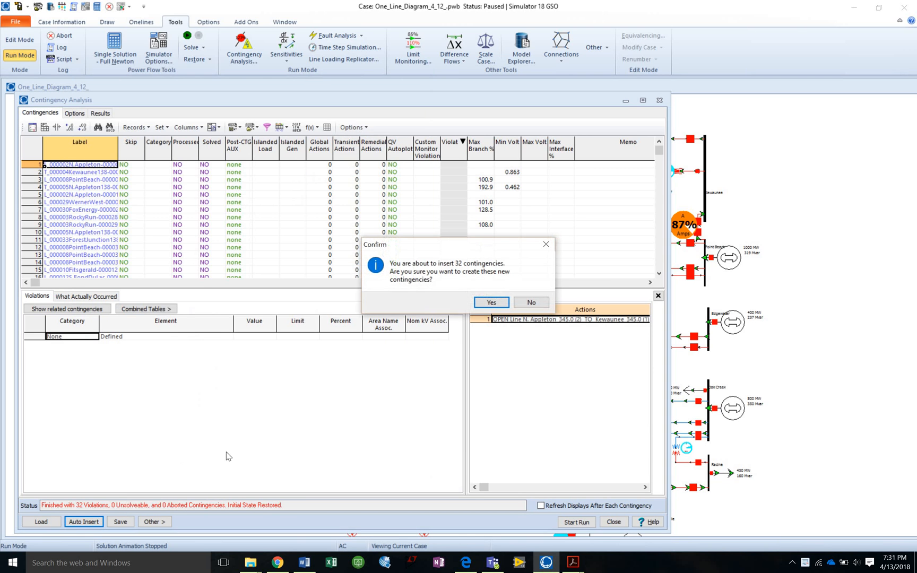
left_click(490, 303)
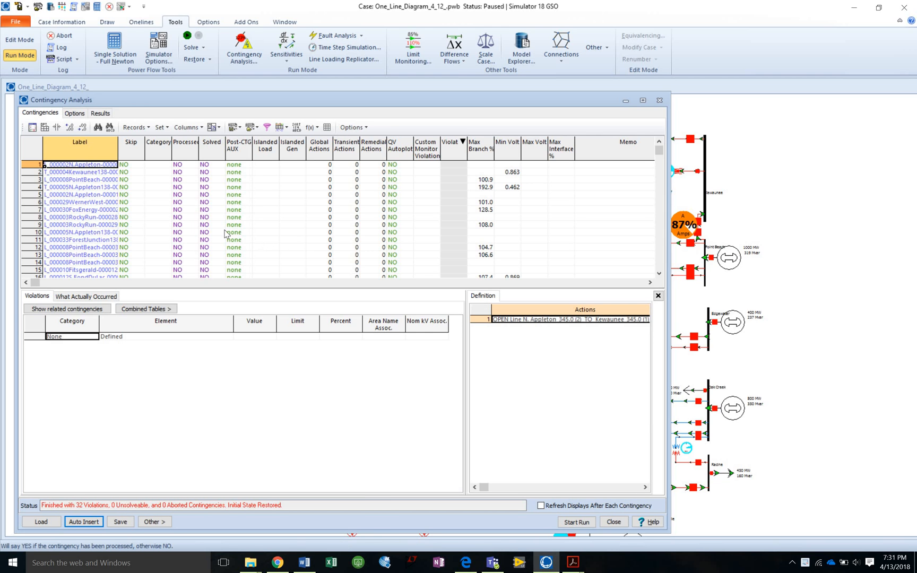
- Review the load throw-over, generator line drop/RCC and transient model options
left_click(75, 113)
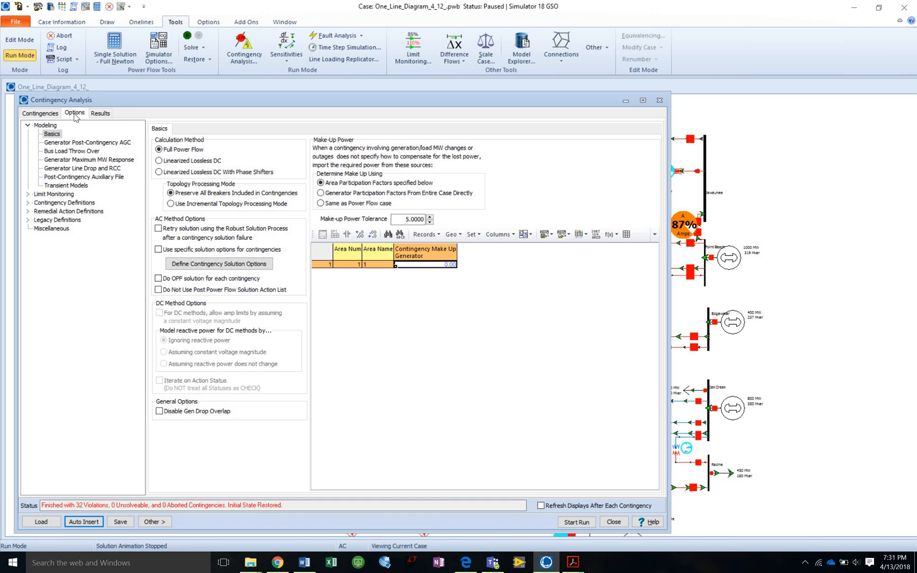
mouse_move(166, 219)
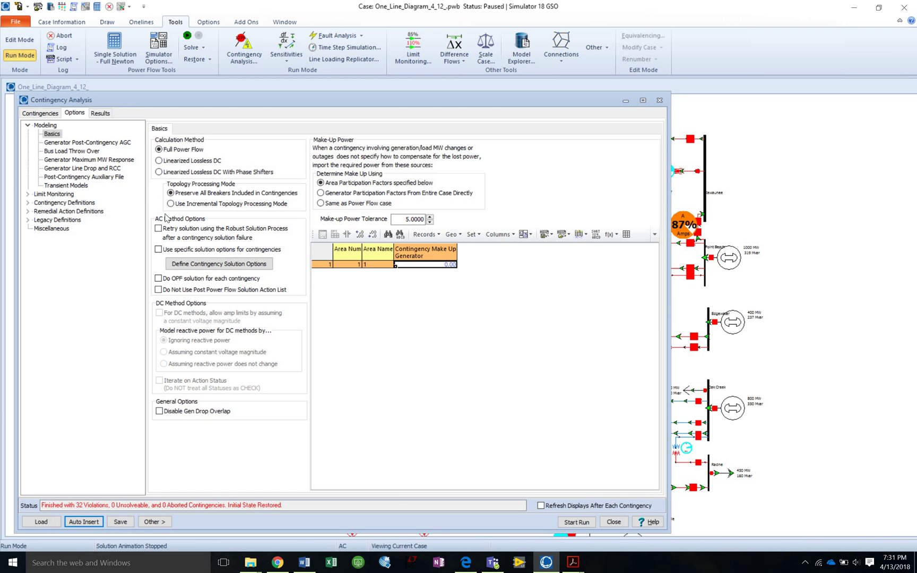
mouse_move(76, 145)
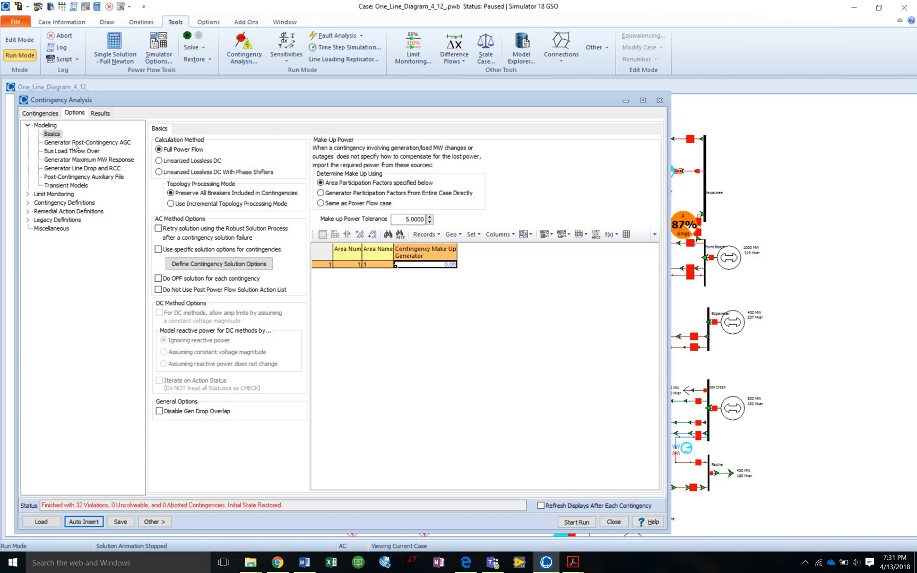
left_click(72, 151)
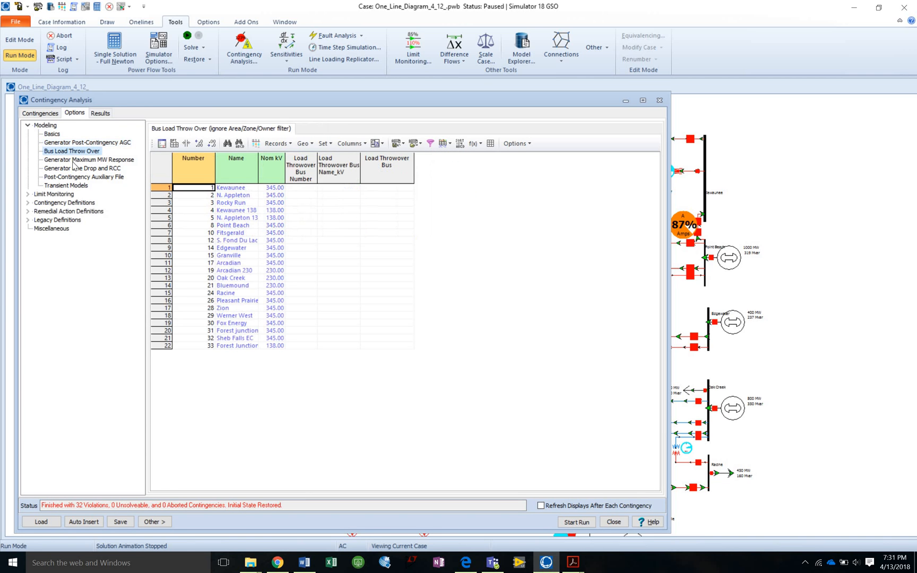
left_click(82, 169)
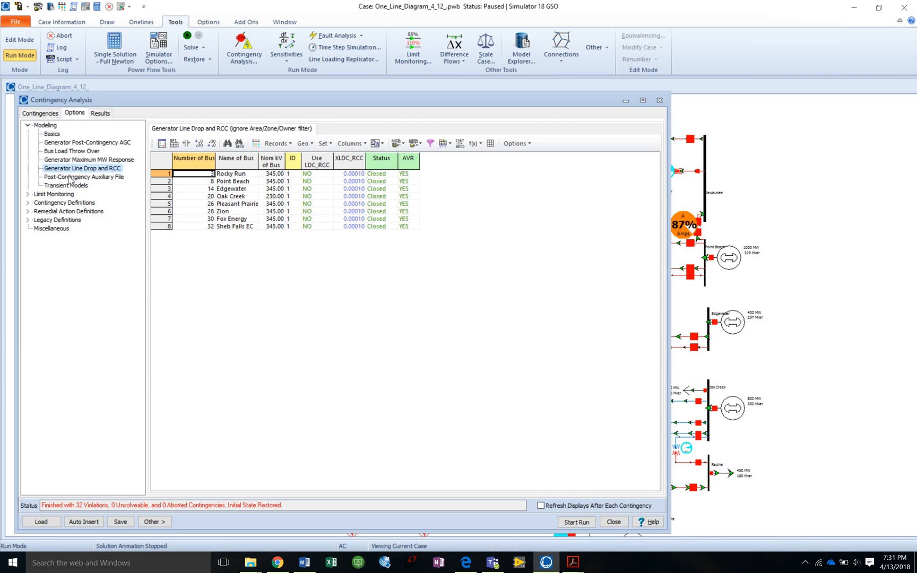
left_click(65, 185)
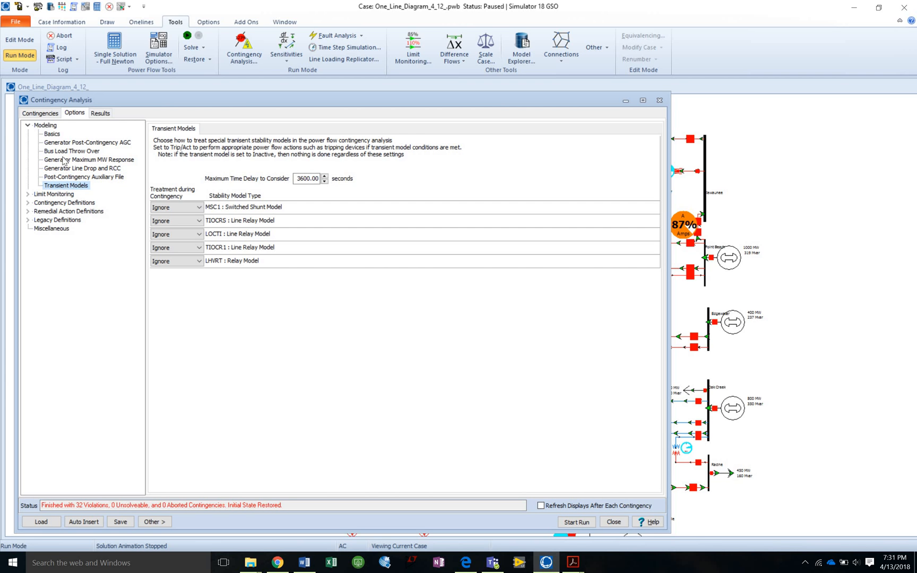
- Return to Basics and view, then close, the contingency solution options
left_click(52, 133)
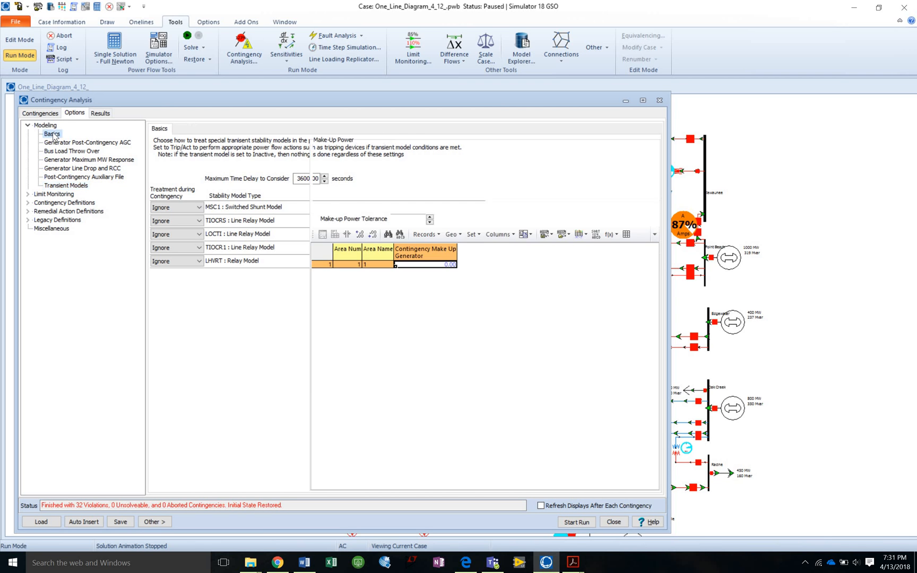
left_click(51, 134)
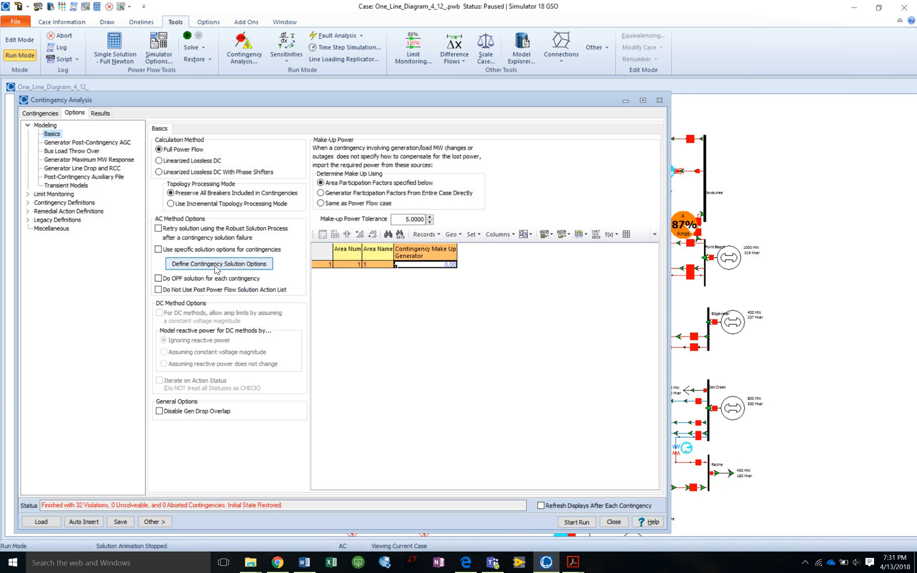
left_click(219, 264)
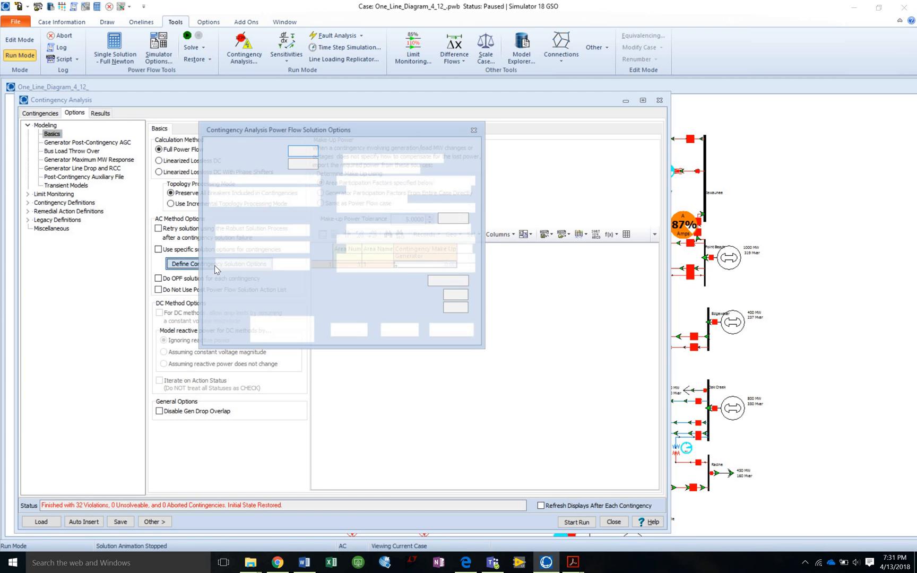
left_click(474, 130)
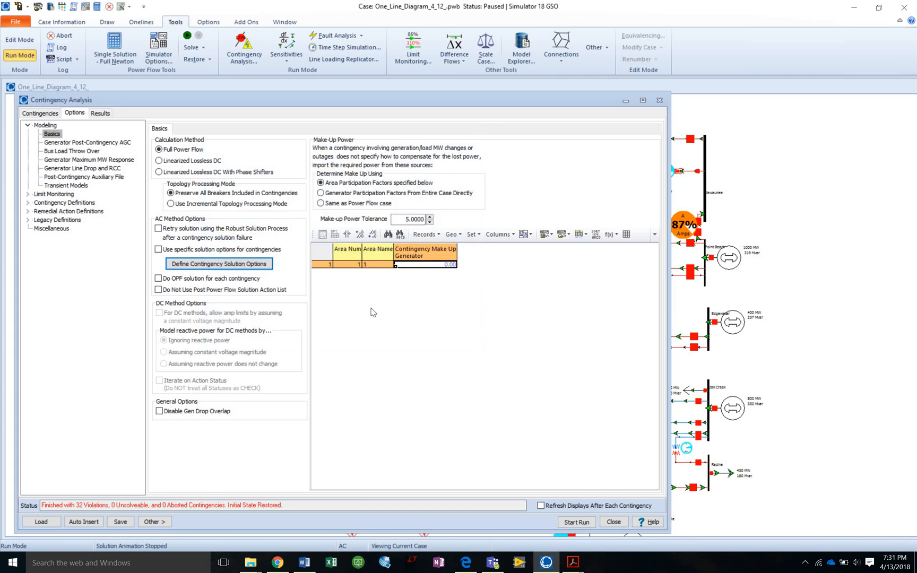
- Show Advanced Limit Monitoring and review the Interfaces and Buses limit settings
left_click(78, 203)
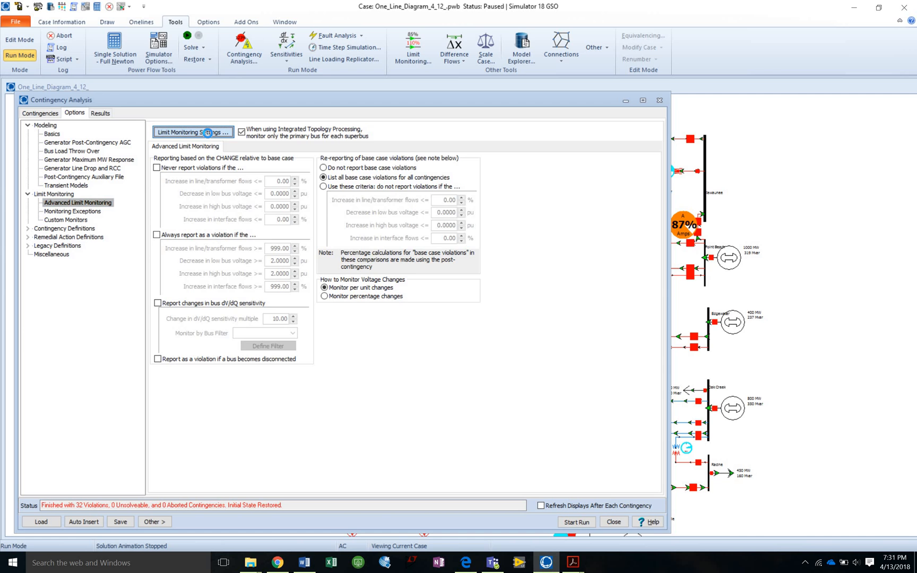
left_click(192, 132)
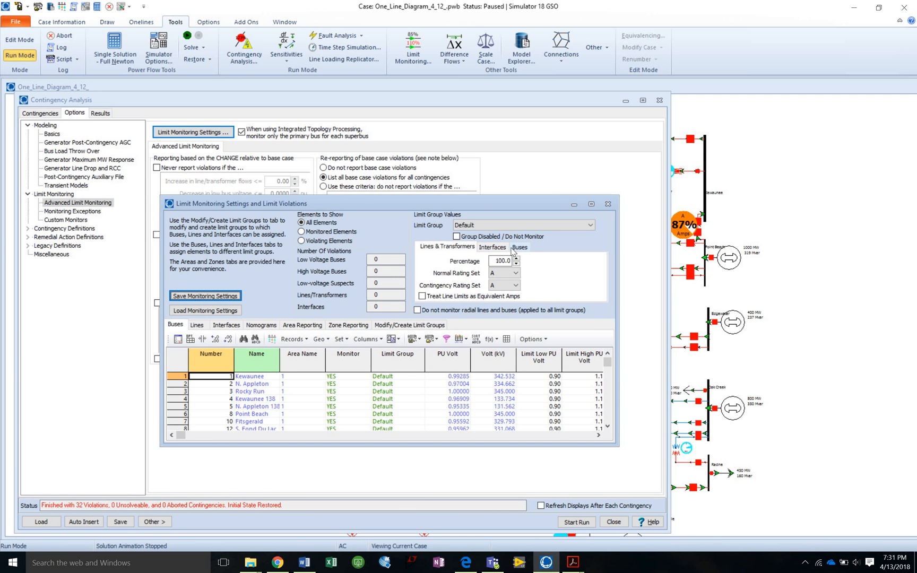
left_click(491, 247)
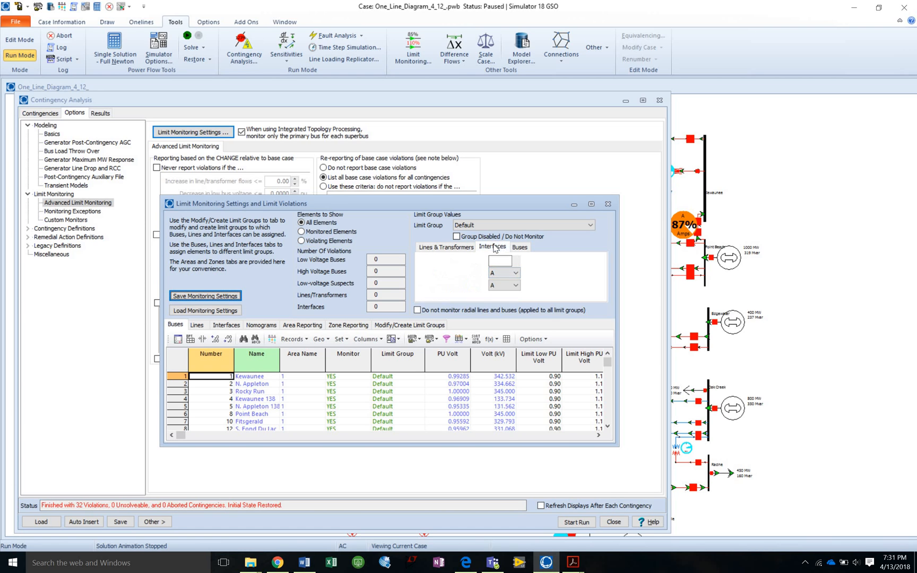
left_click(519, 247)
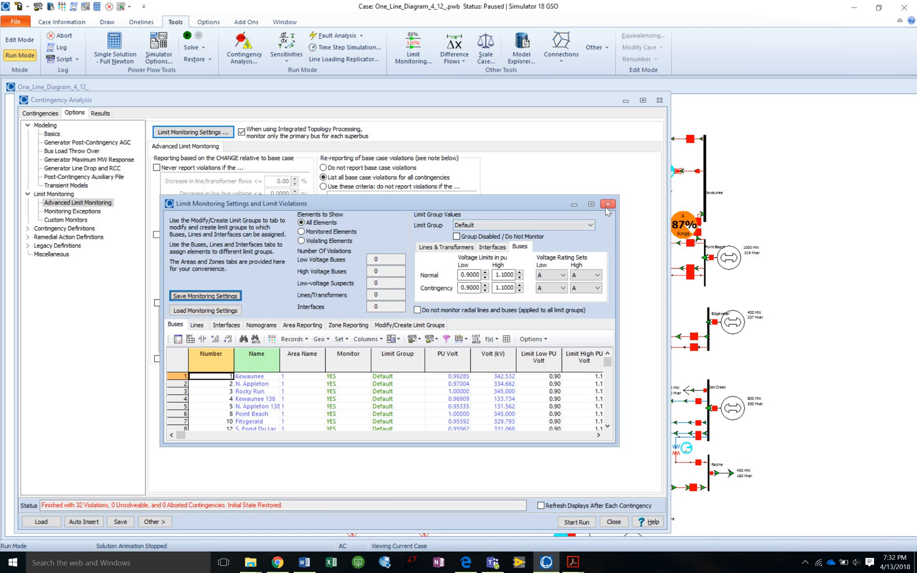
left_click(608, 204)
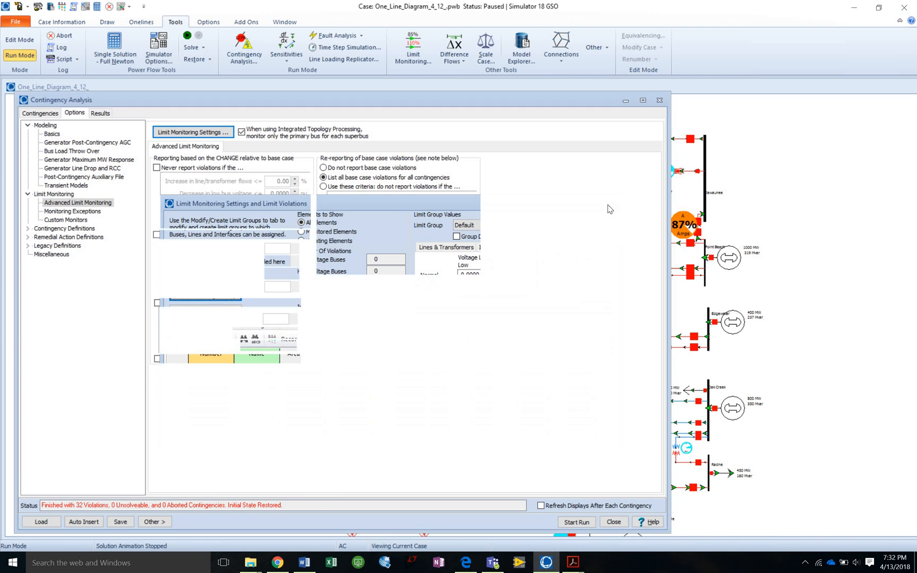
- Rerun all contingencies from scratch and view the Combined Tables options for violations
left_click(660, 99)
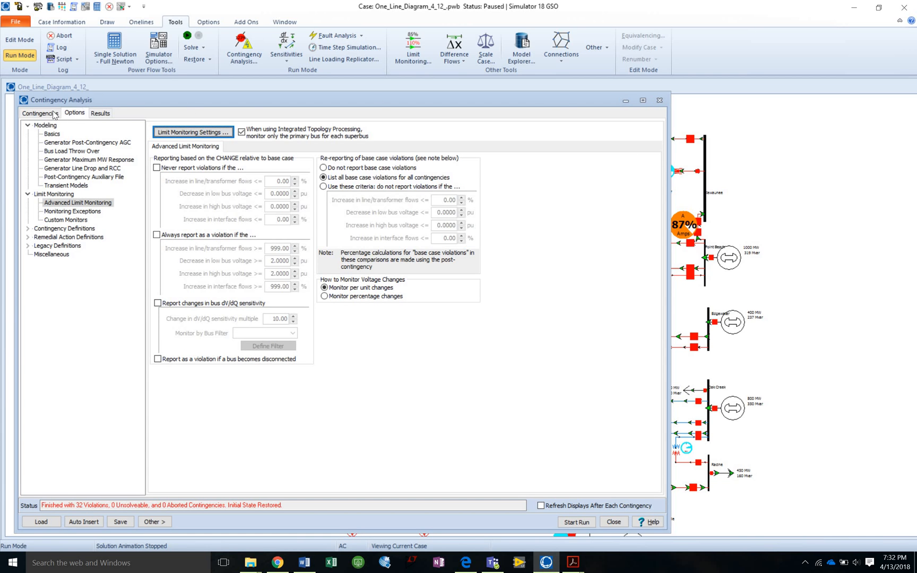
left_click(40, 113)
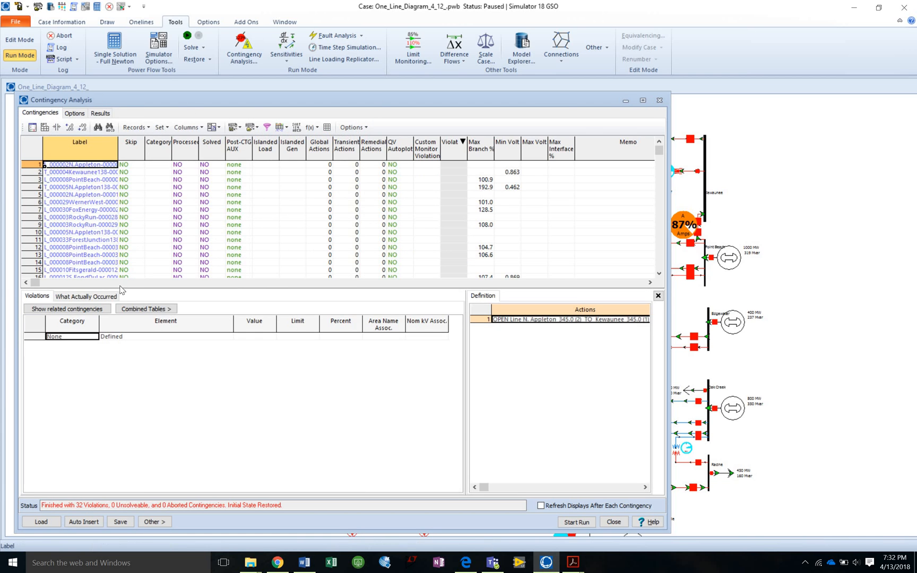
left_click(576, 523)
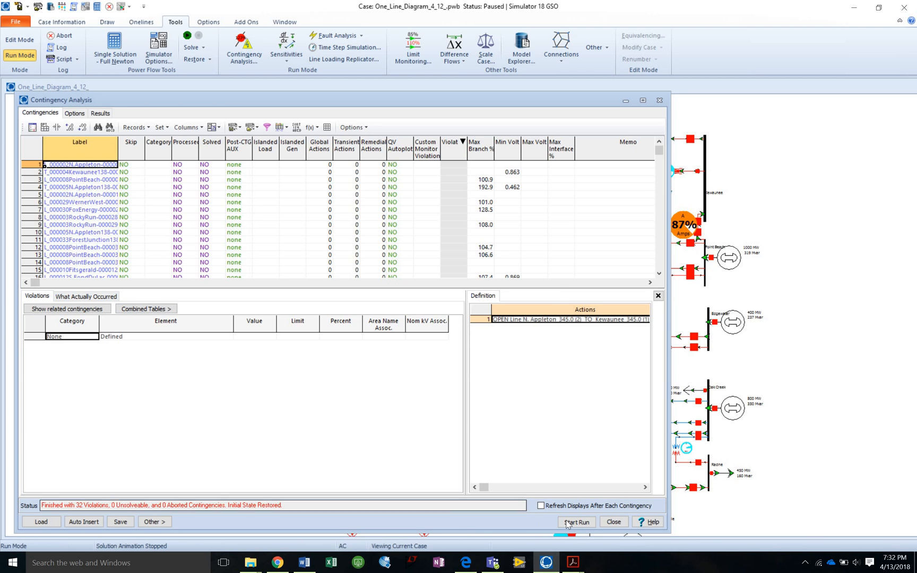
left_click(576, 522)
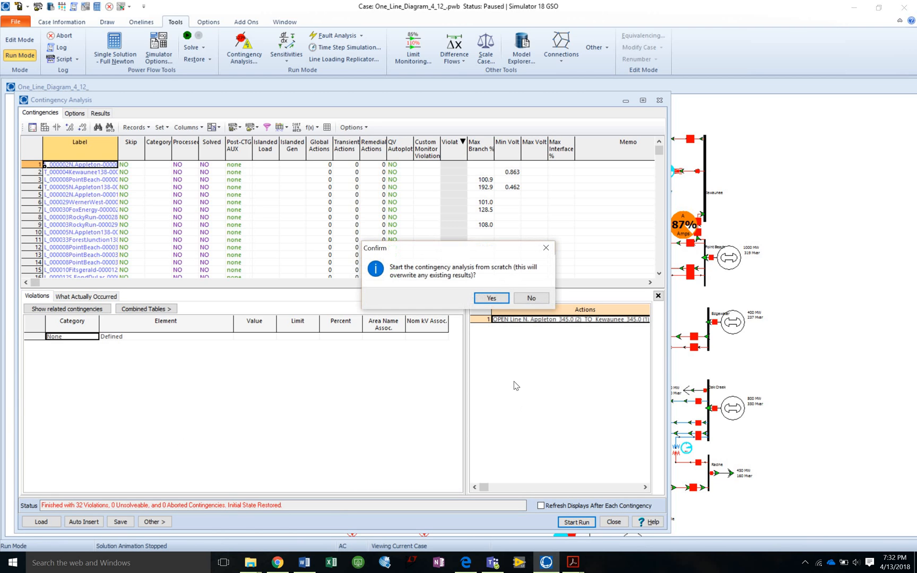
left_click(491, 299)
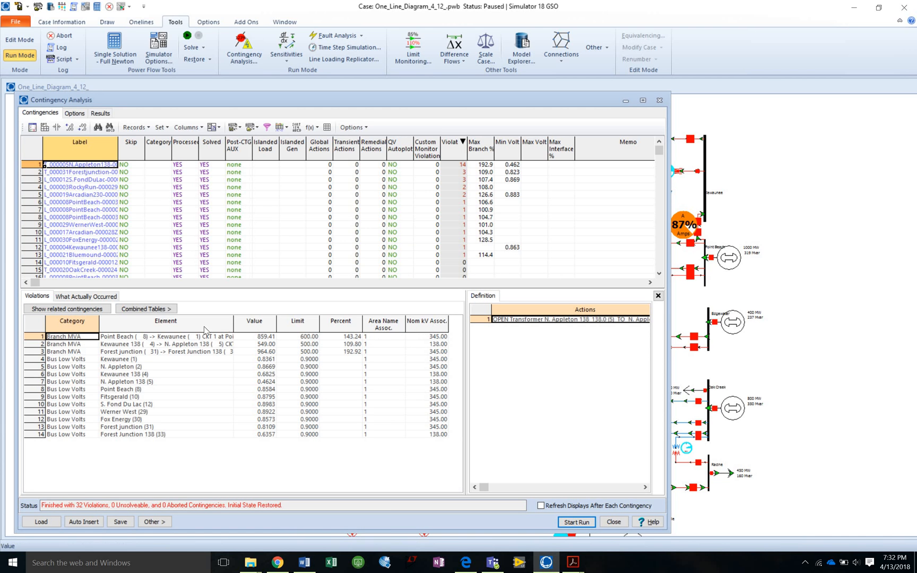
left_click(145, 309)
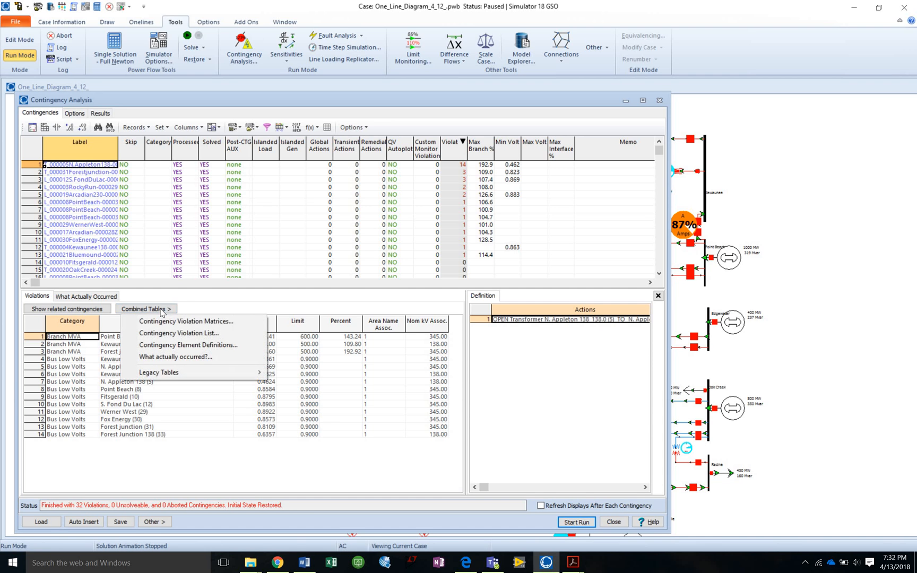